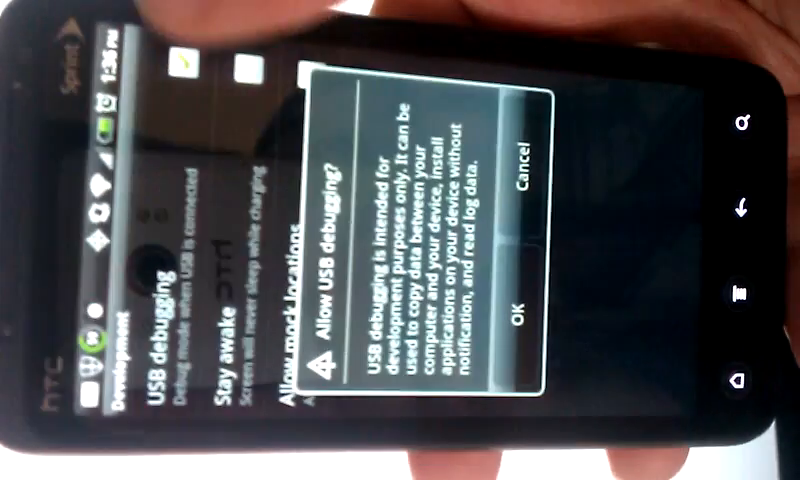
- Accept the 'Allow USB debugging?' warning with OK to turn USB debugging on
left_click(523, 315)
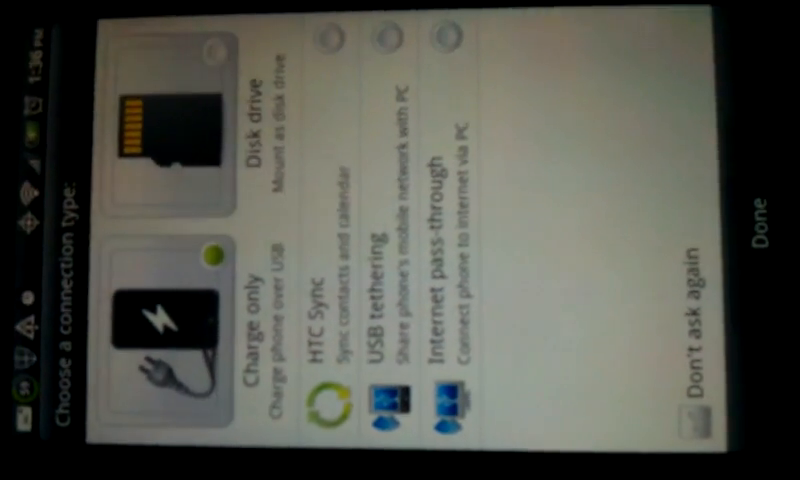